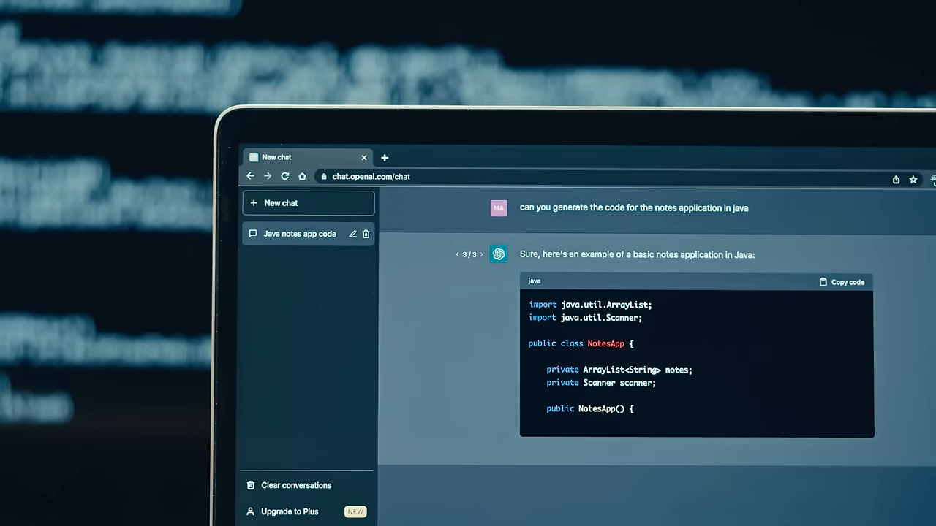
scroll("down", 3)
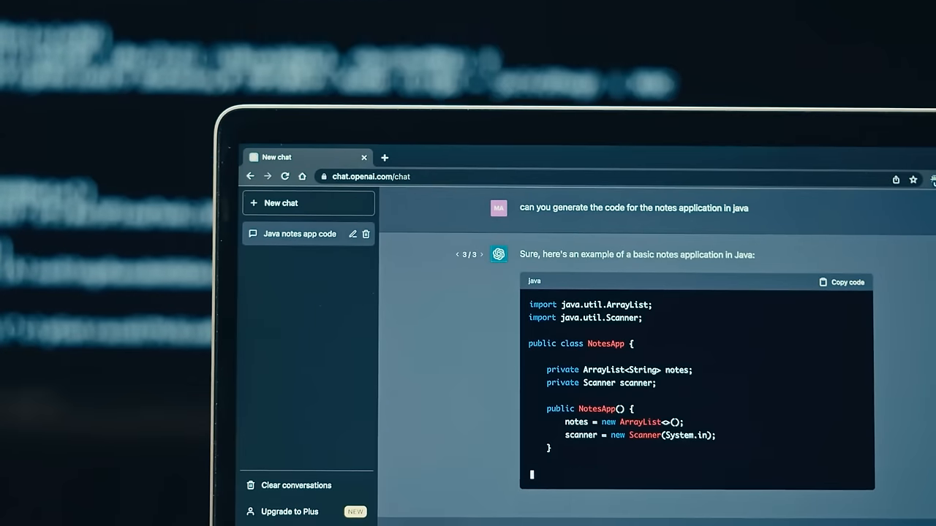
scroll("down", 3)
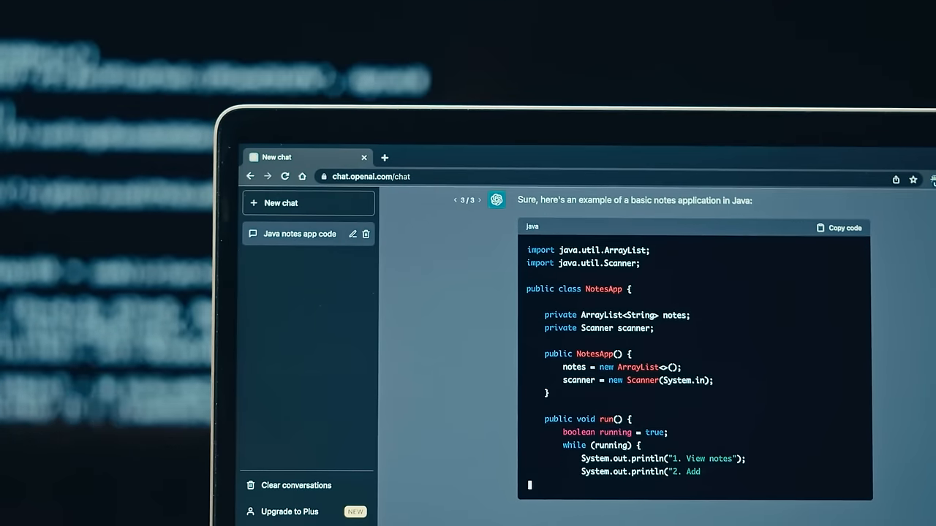